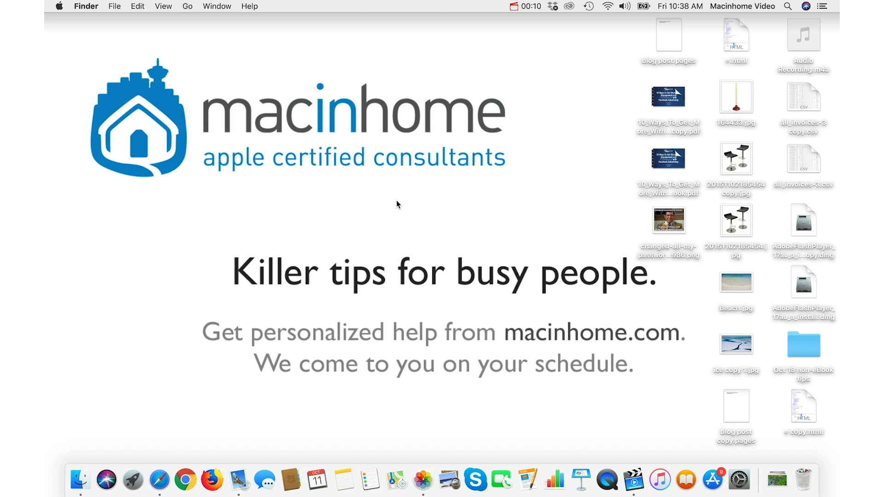
mouse_move(521, 146)
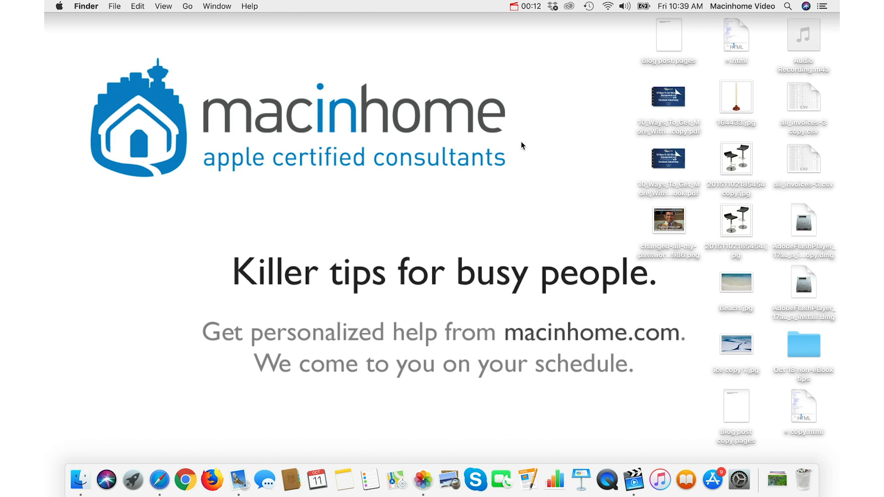
mouse_move(498, 110)
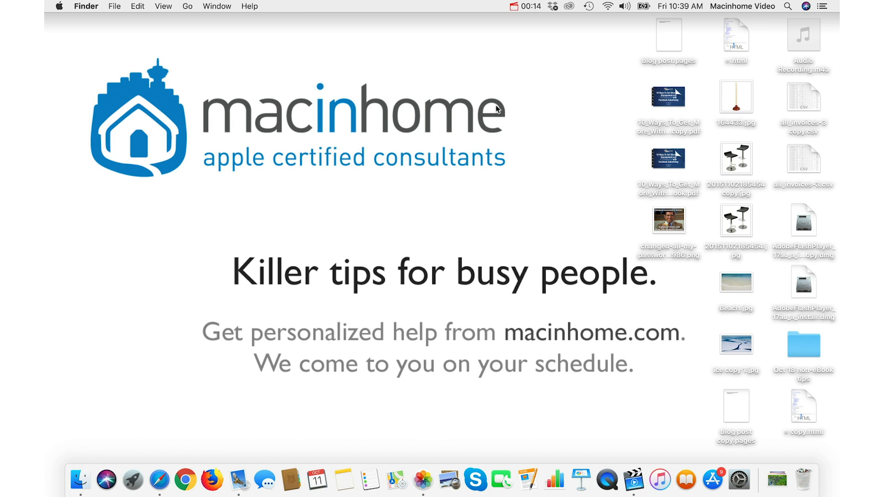
- Select the desktop files, then show the Documents folder in icon view
left_click(668, 97)
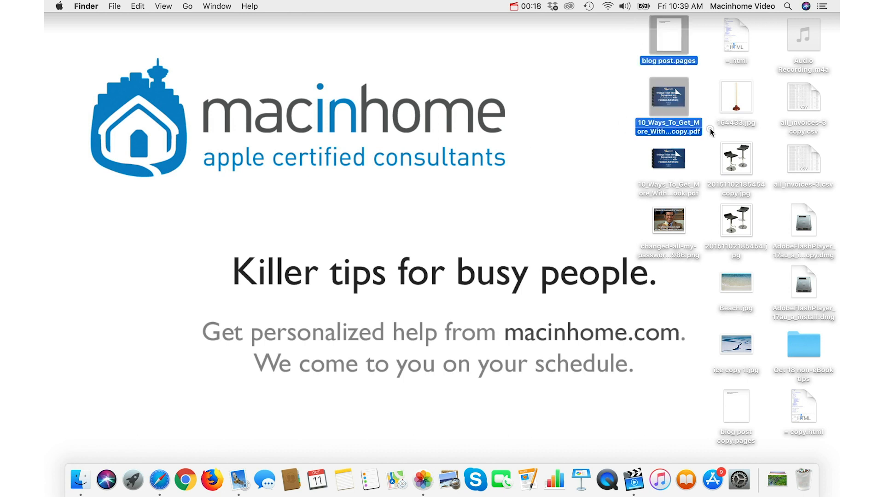
key("cmd+a")
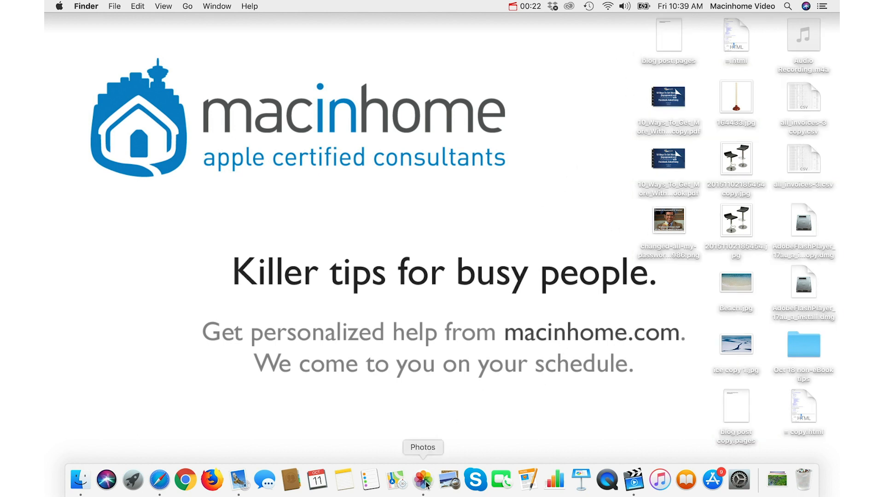
left_click(424, 483)
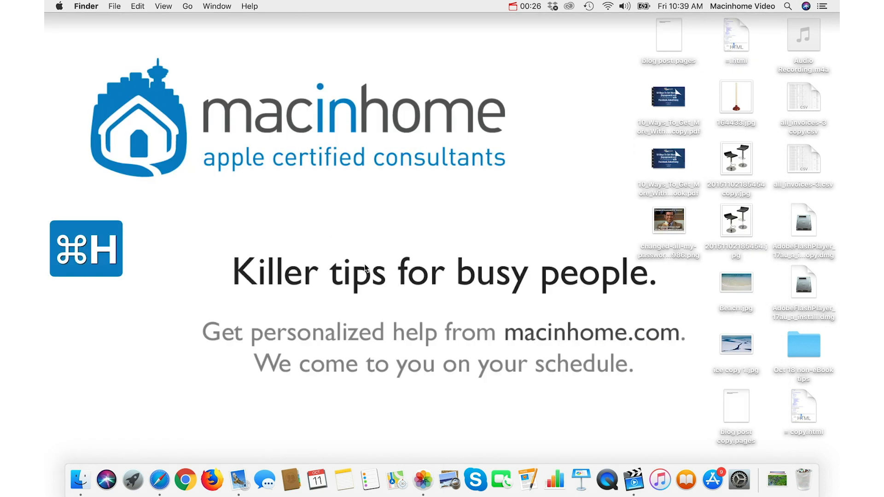
key("cmd+shift+o")
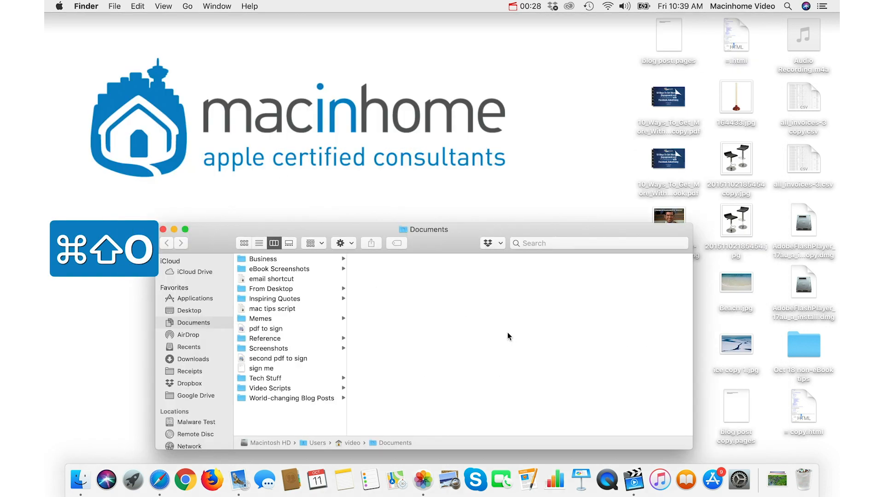
left_click(244, 243)
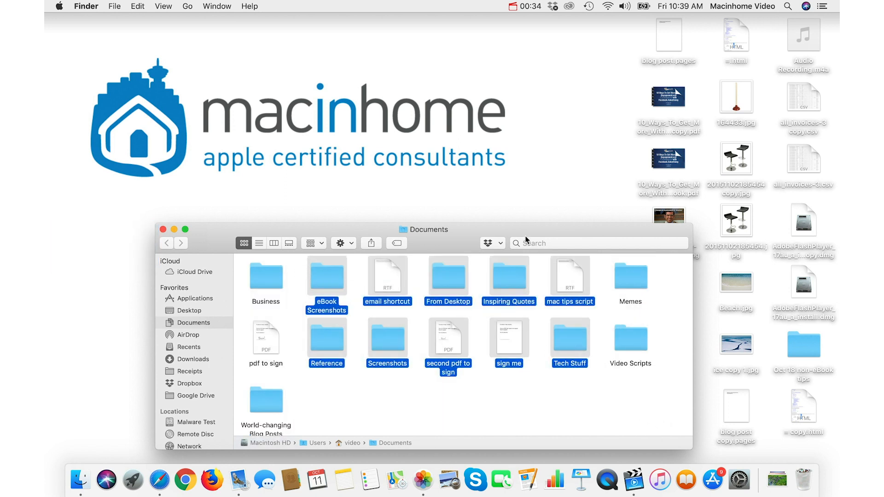
- Close the Documents window and bring Mail to the front
key("cmd+w")
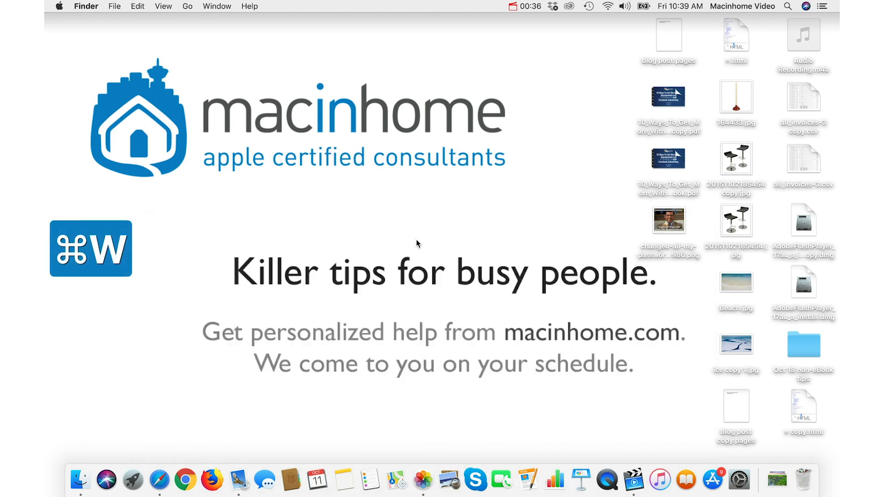
mouse_move(408, 329)
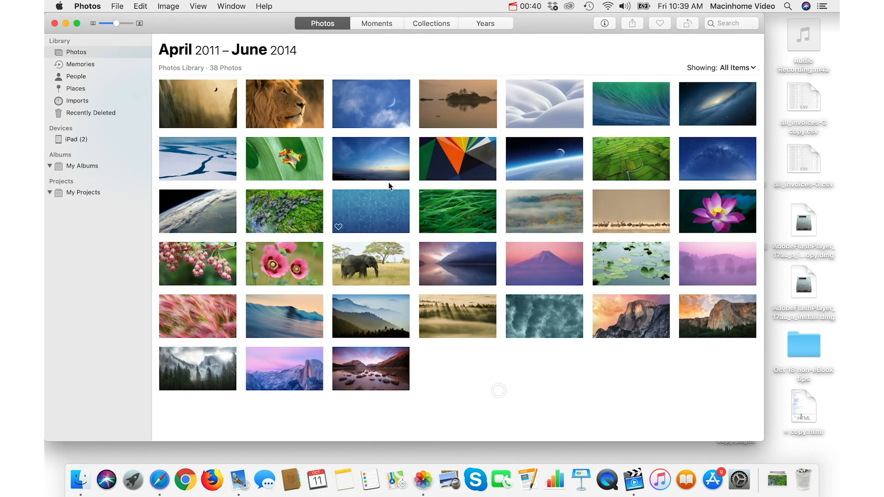
left_click(370, 159)
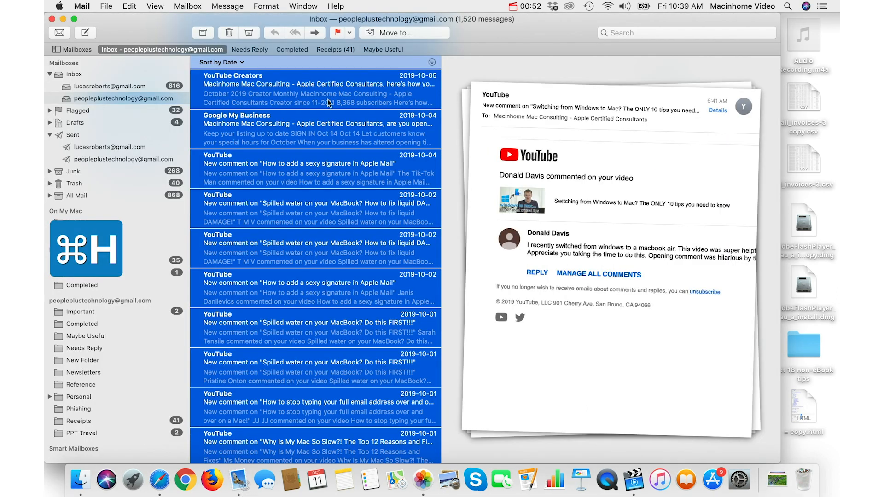
- Adjust the inbox selection to the recent YouTube and Google My Business messages
left_click(321, 83)
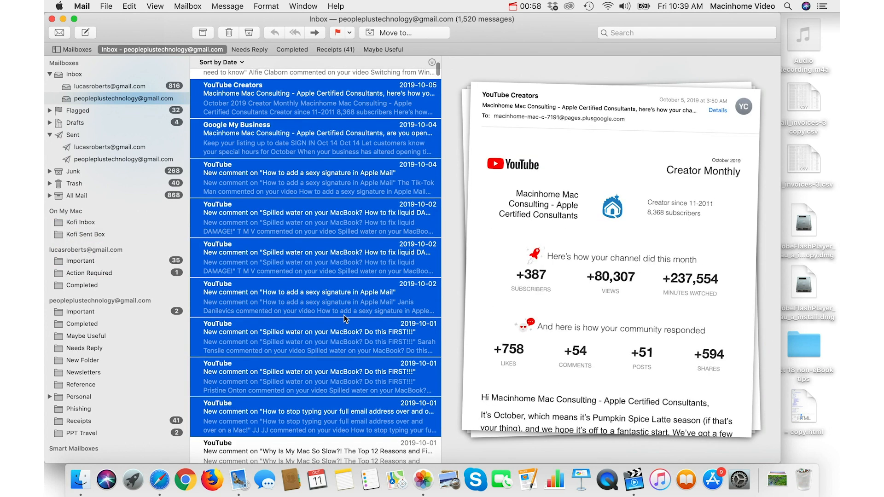
- Reopen Documents in list view, close it, and return to the bare desktop with nothing chosen
key("cmd+shift+o")
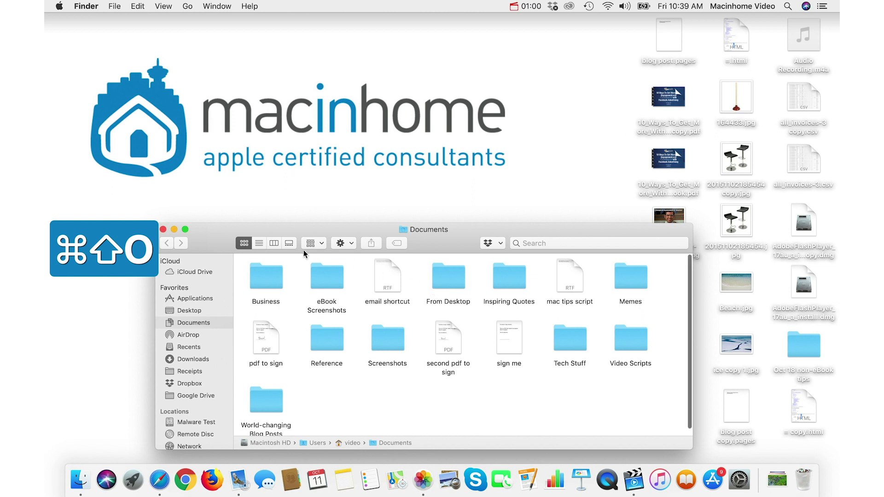
left_click(259, 243)
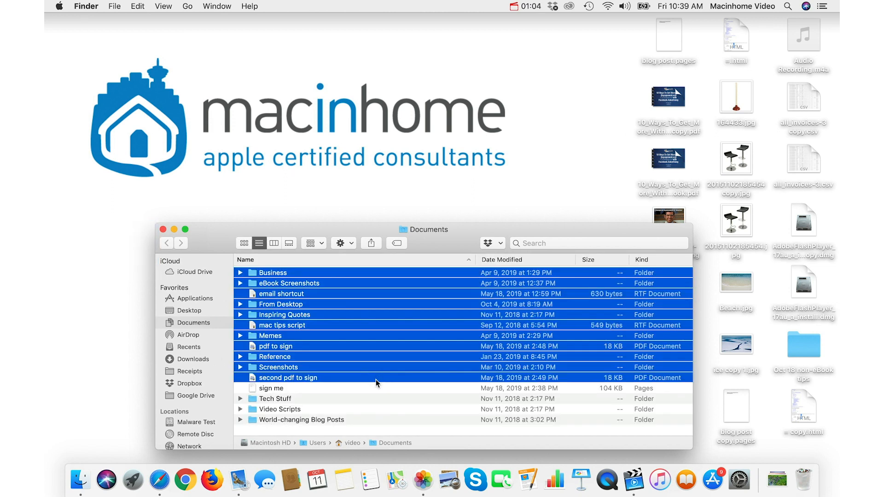
key("cmd+w")
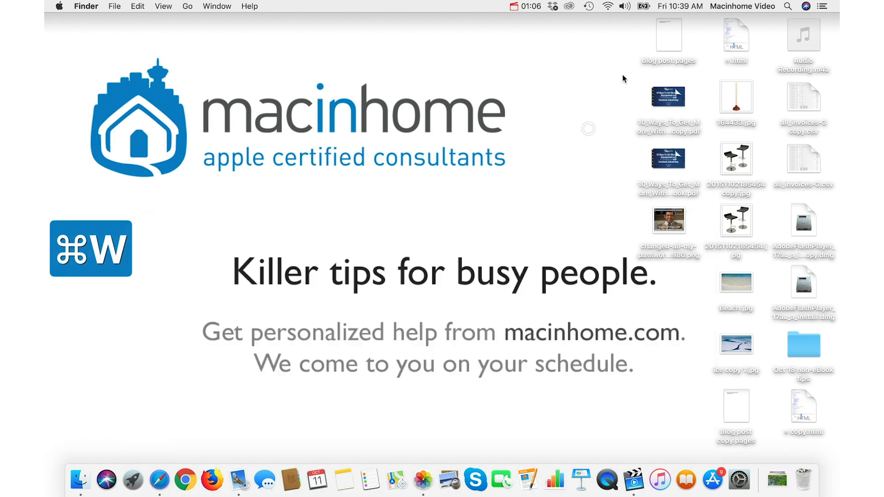
left_click(668, 35)
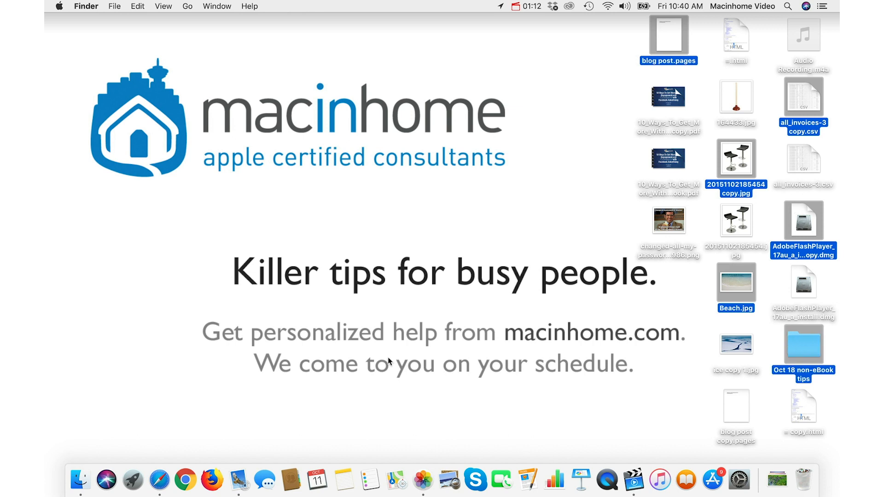
key("cmd+1")
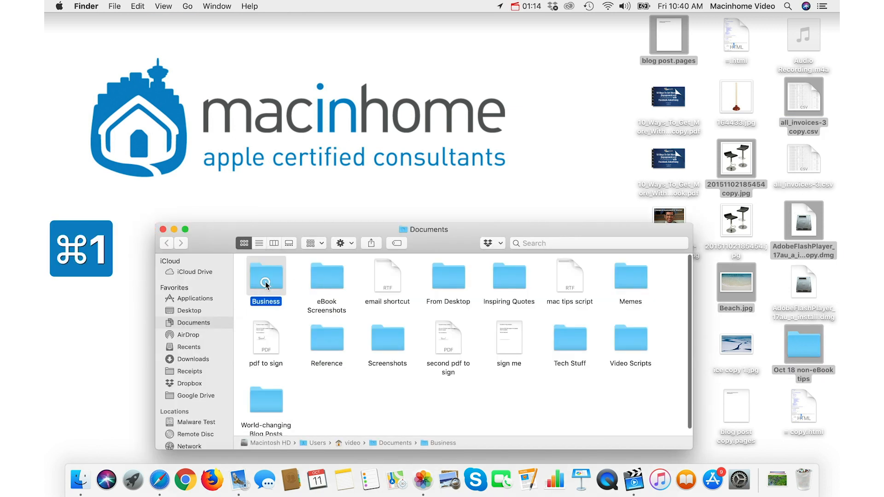
key("cmd+w")
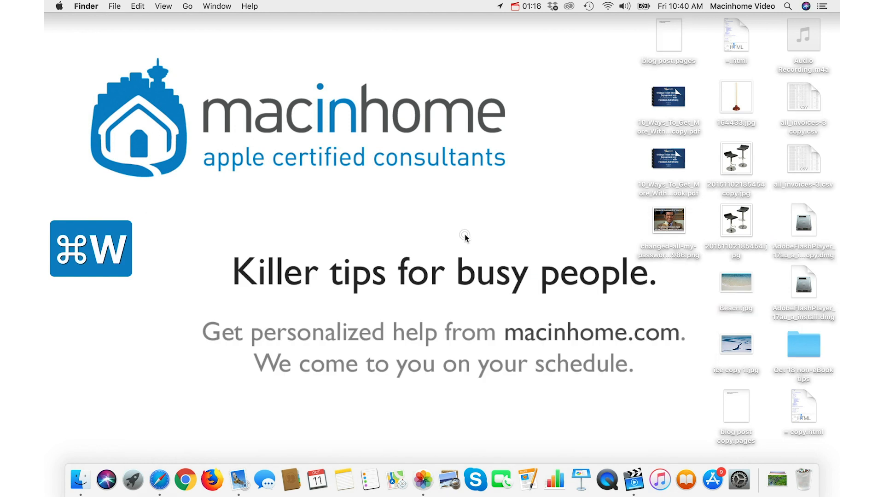
mouse_move(507, 165)
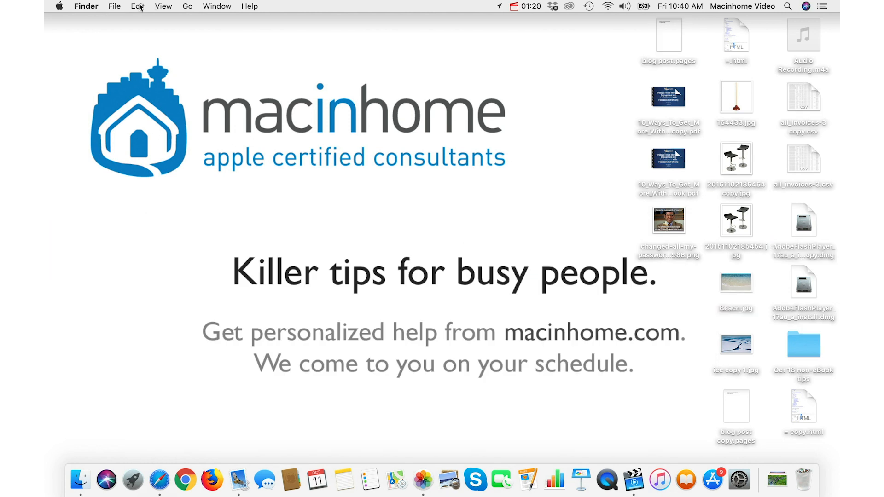
- Reopen the Documents folder and select every item inside it
left_click(136, 5)
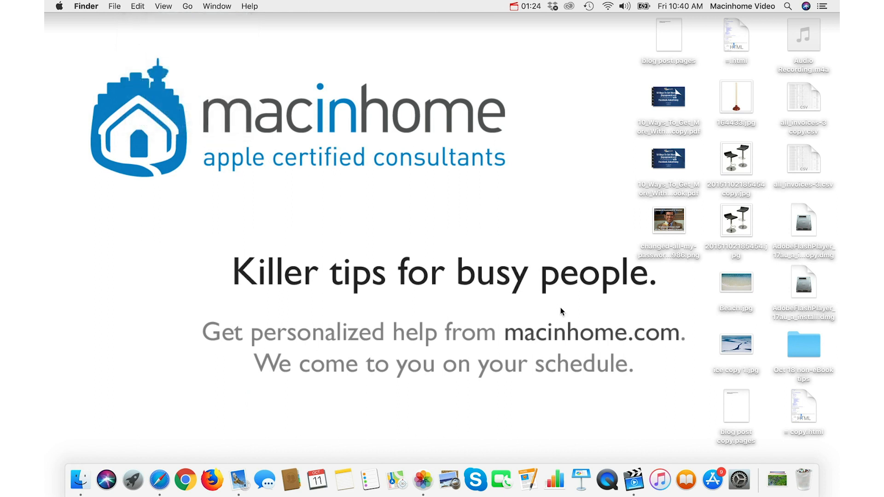
key("Cmd+A")
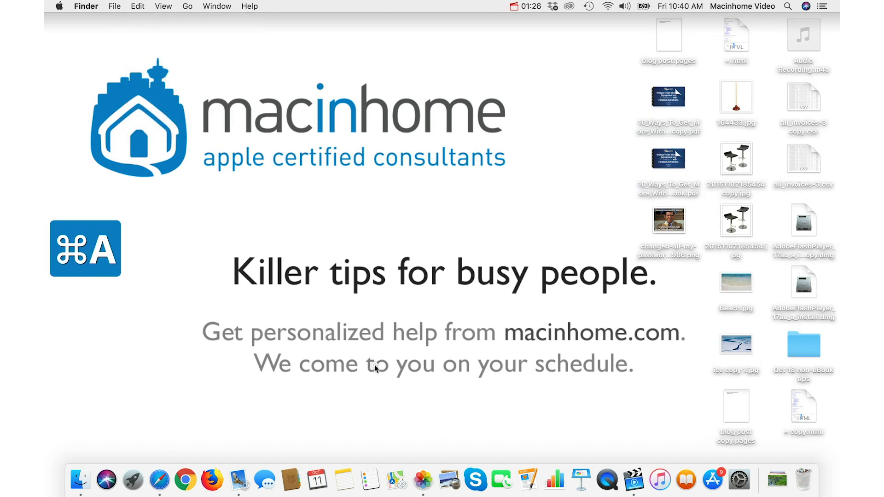
key("cmd+shift+o")
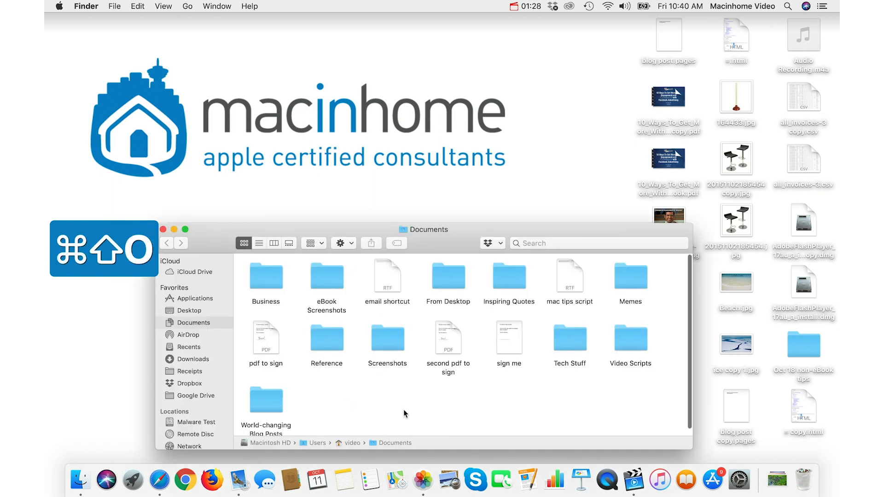
key("cmd+a")
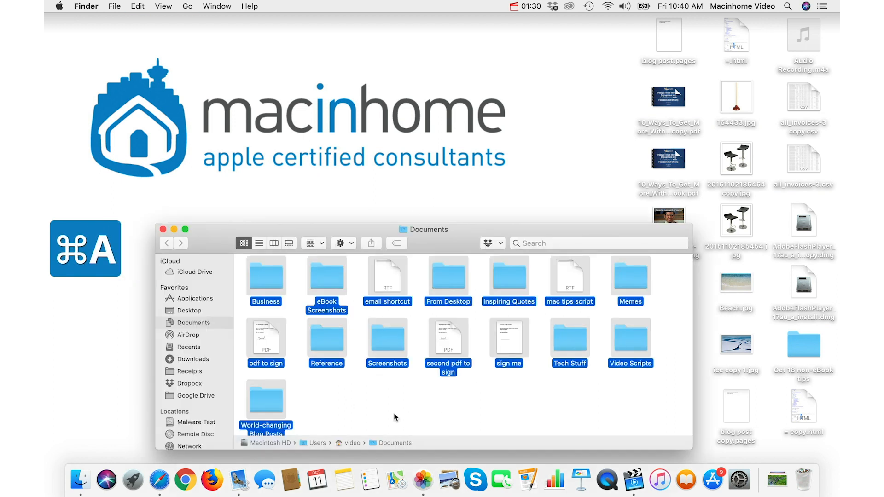
left_click(235, 481)
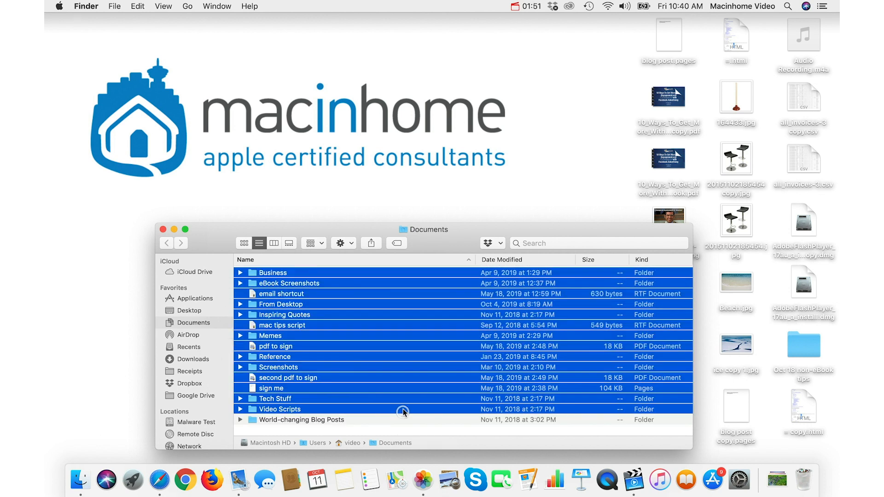
- Deselect World-changing Blog Posts, leaving the other Documents items chosen
left_click(275, 357)
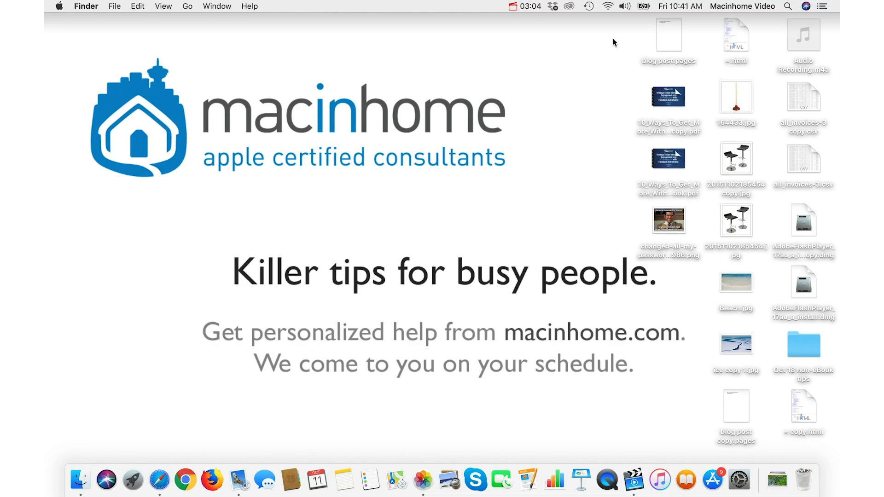
mouse_move(631, 40)
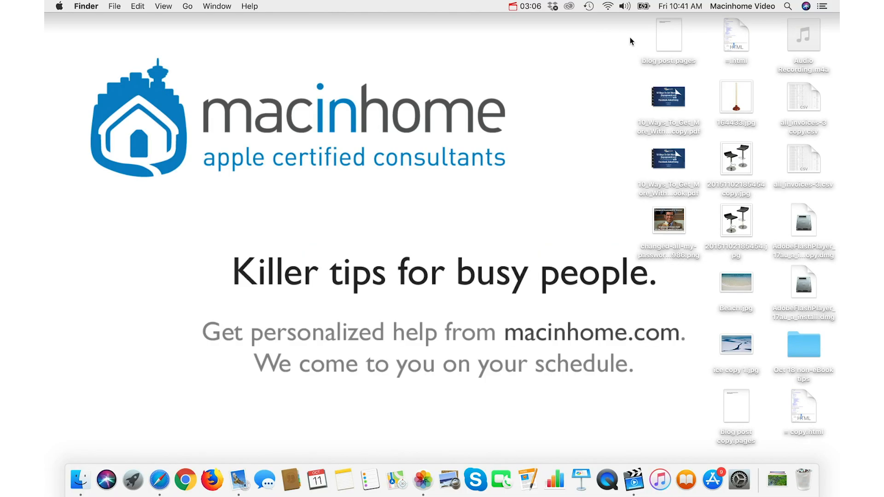
mouse_move(626, 32)
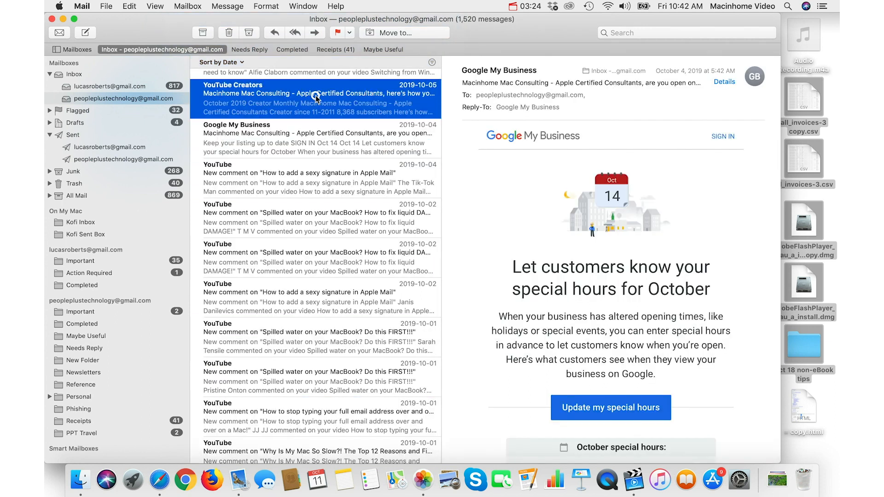
- Select only the YouTube Creators message in the inbox
left_click(316, 96)
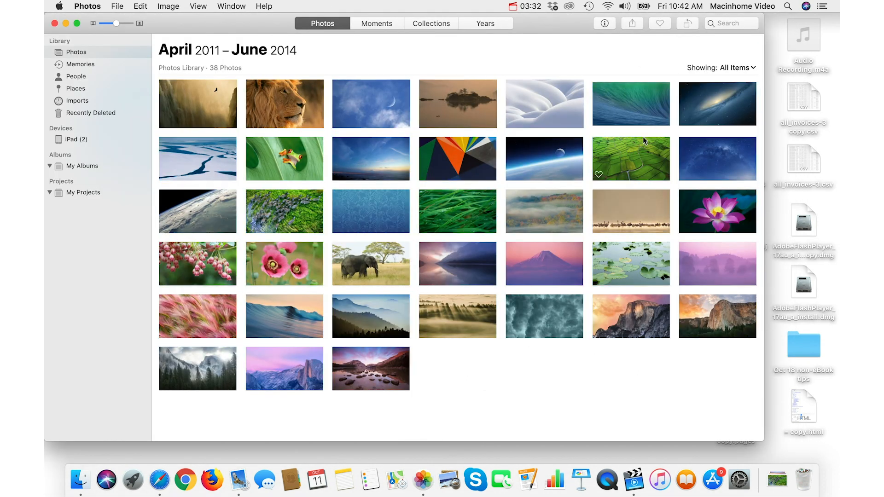
mouse_move(675, 131)
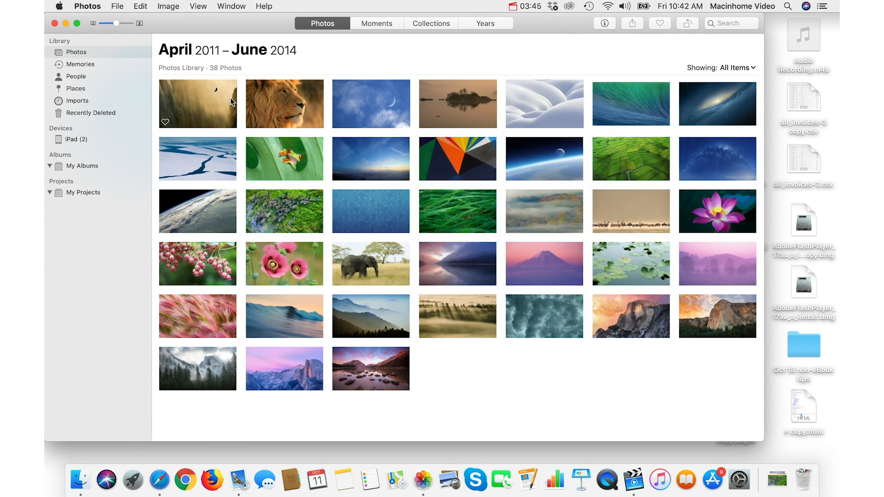
- Select the first photo, the misty landscape with a bird, in the library
left_click(197, 103)
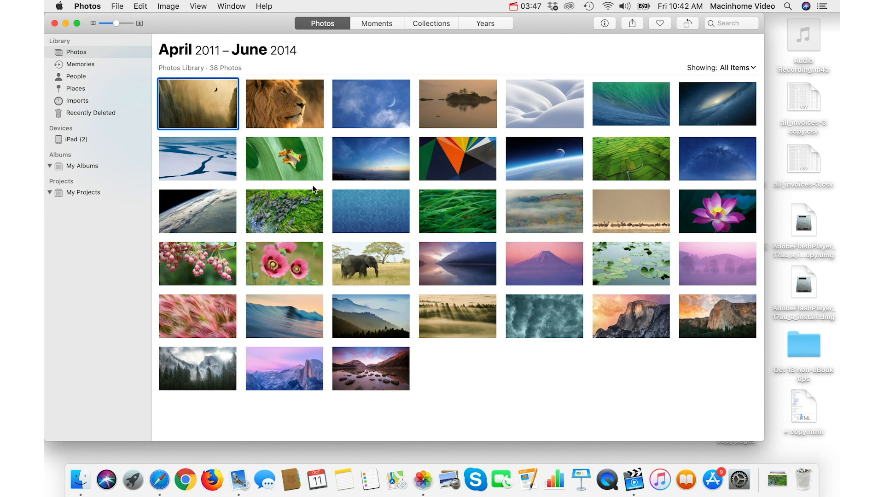
mouse_move(474, 317)
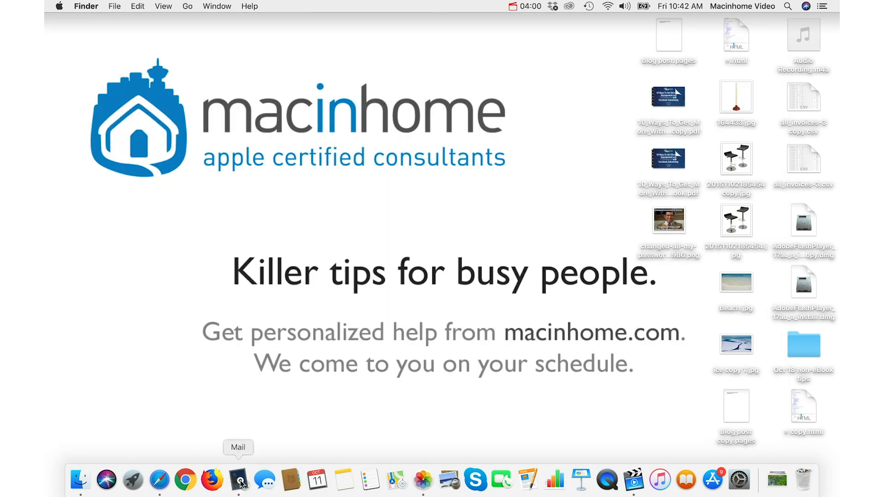
left_click(238, 481)
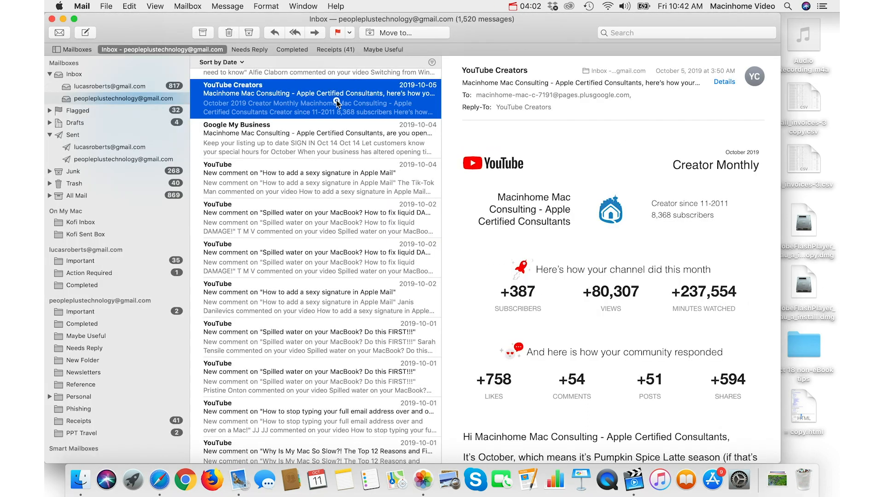
mouse_move(316, 427)
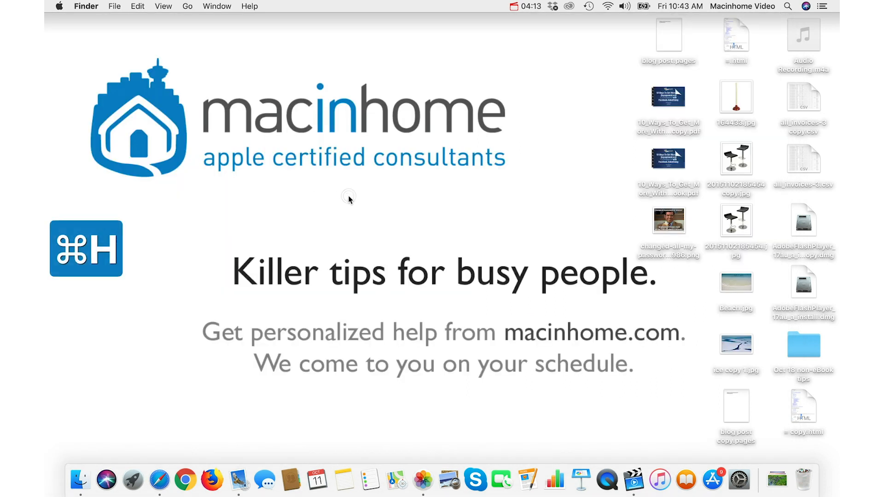
mouse_move(169, 35)
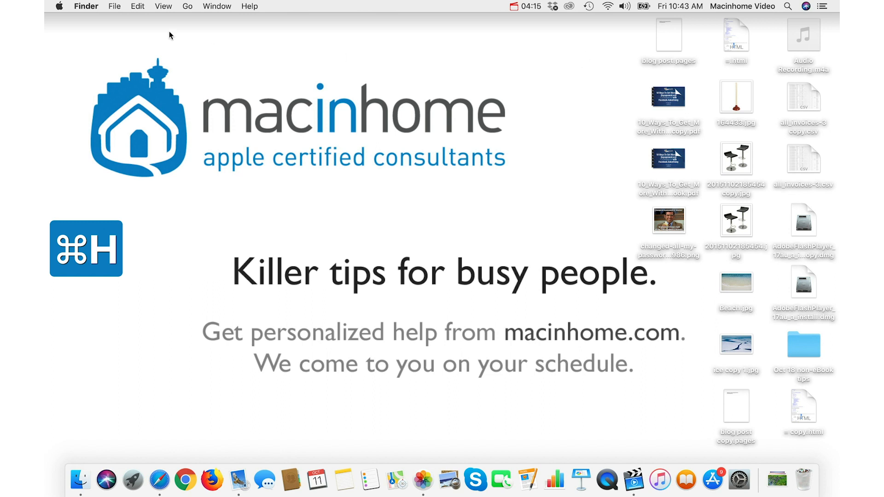
left_click(136, 6)
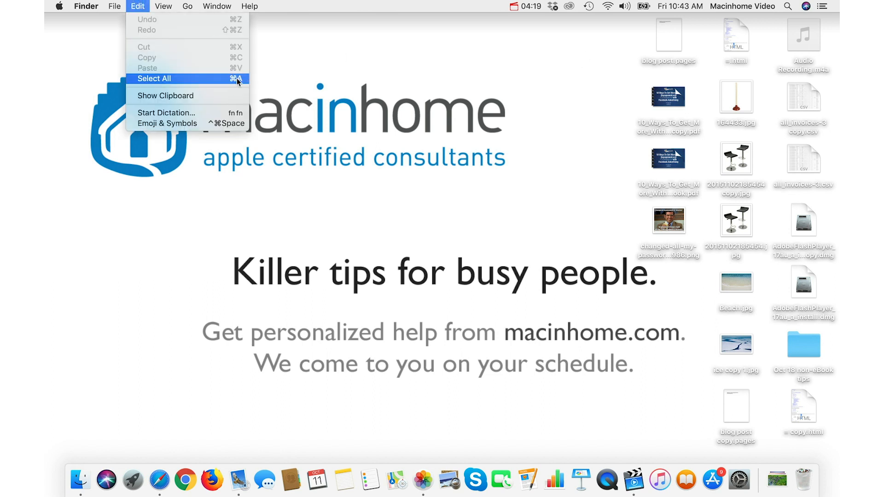
mouse_move(244, 83)
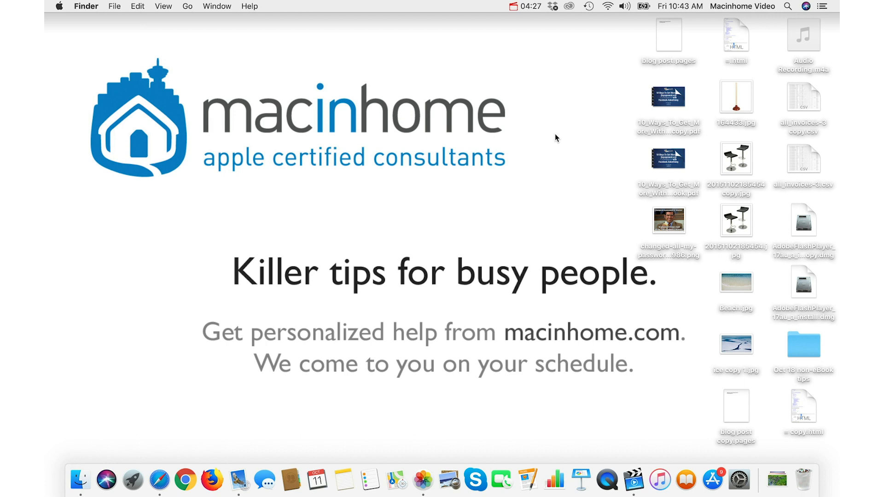
key("cmd+a")
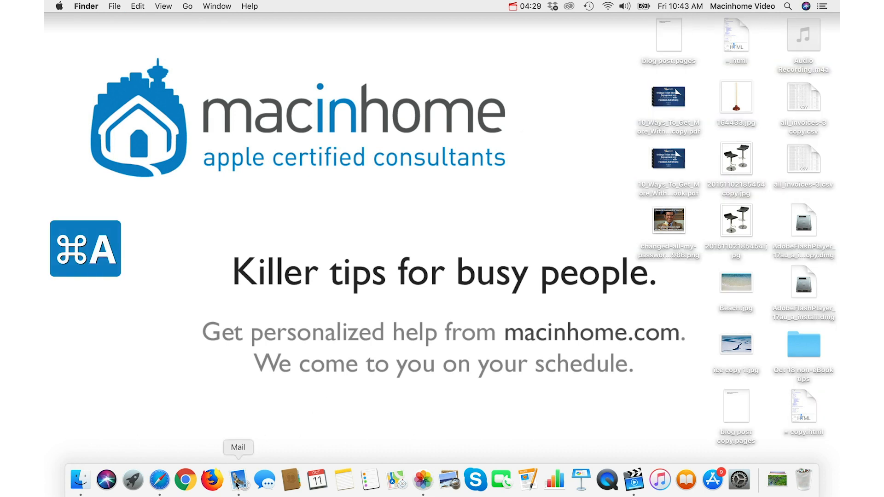
left_click(239, 481)
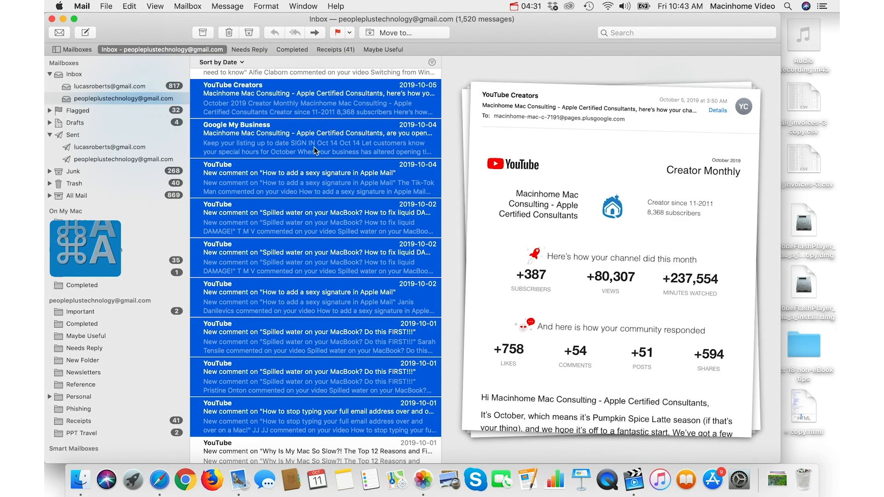
left_click(293, 72)
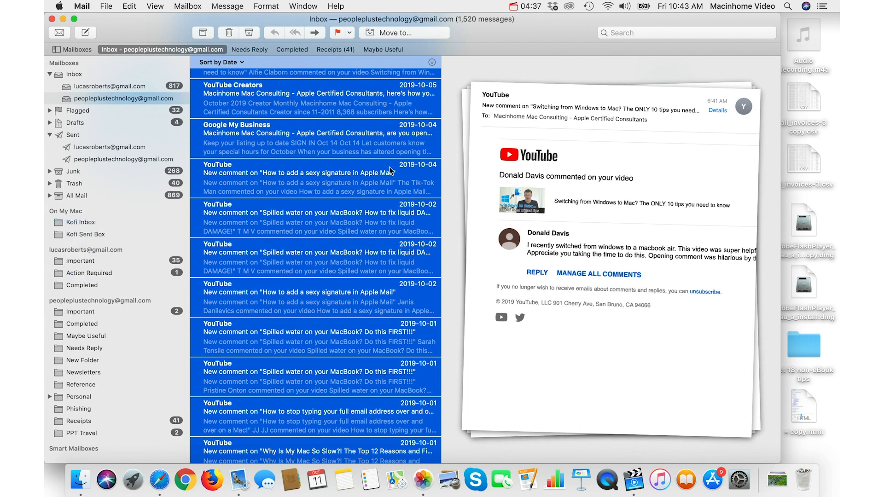
mouse_move(353, 389)
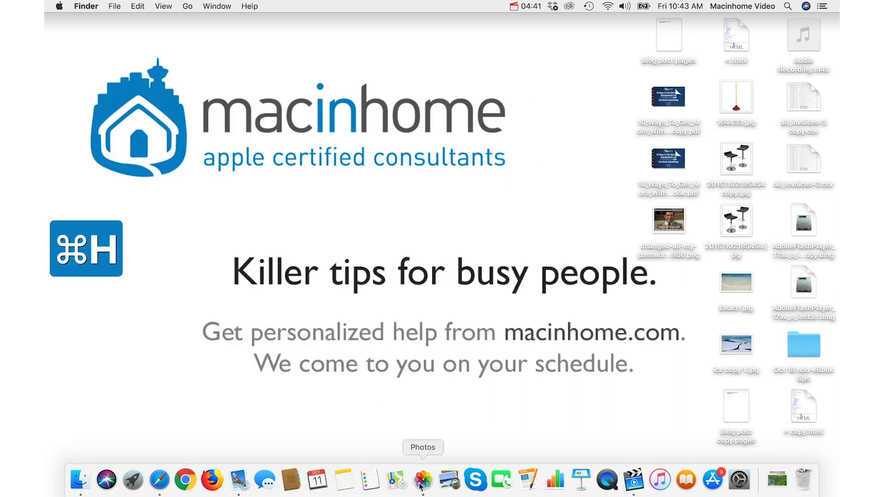
- Bring the photo library forward and select all 38 photos
left_click(423, 481)
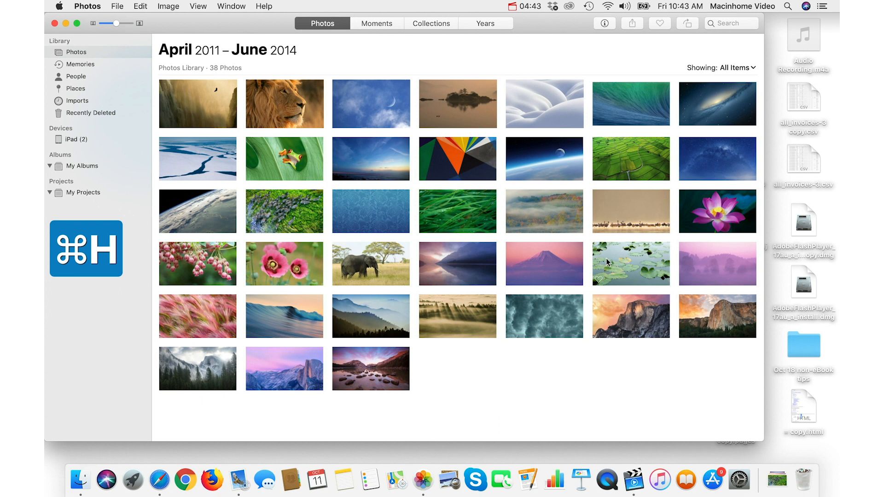
key("cmd+a")
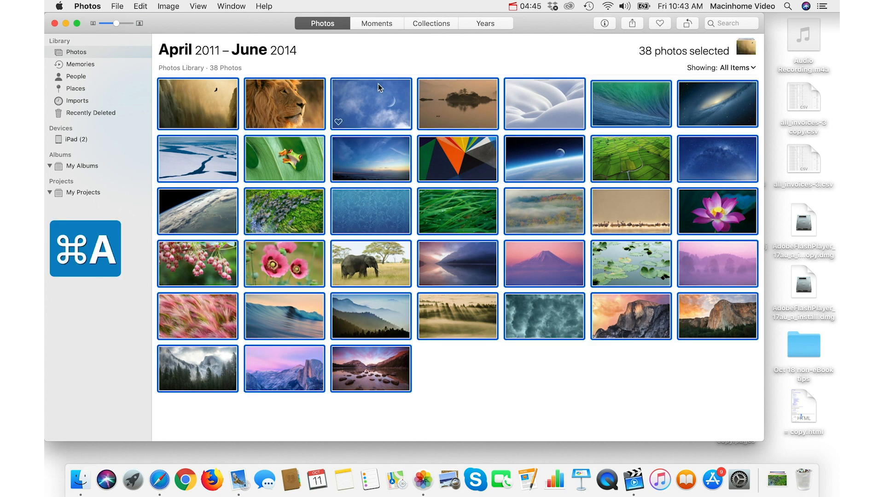
mouse_move(366, 161)
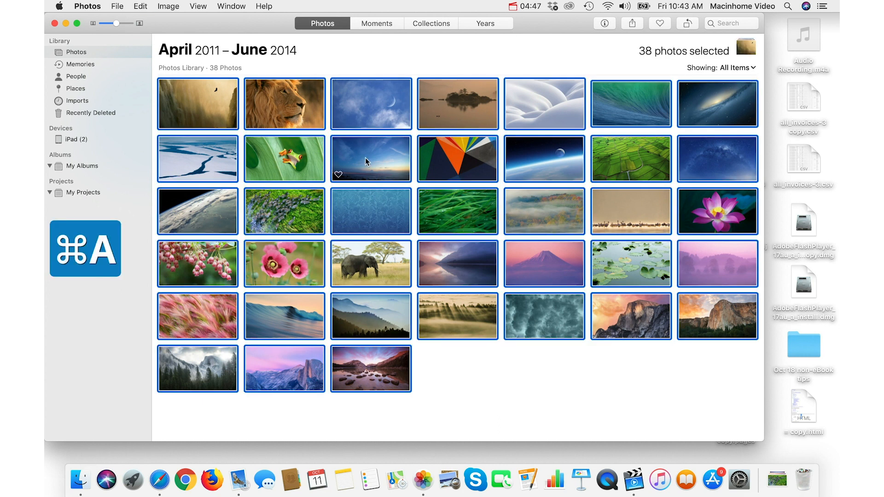
mouse_move(374, 160)
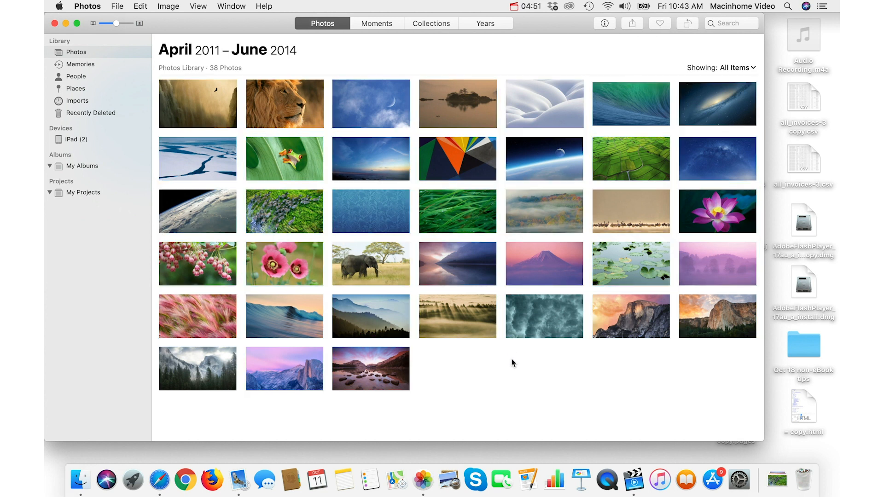
- Hide Photos and show the Documents folder as a detailed list
key("cmd+h")
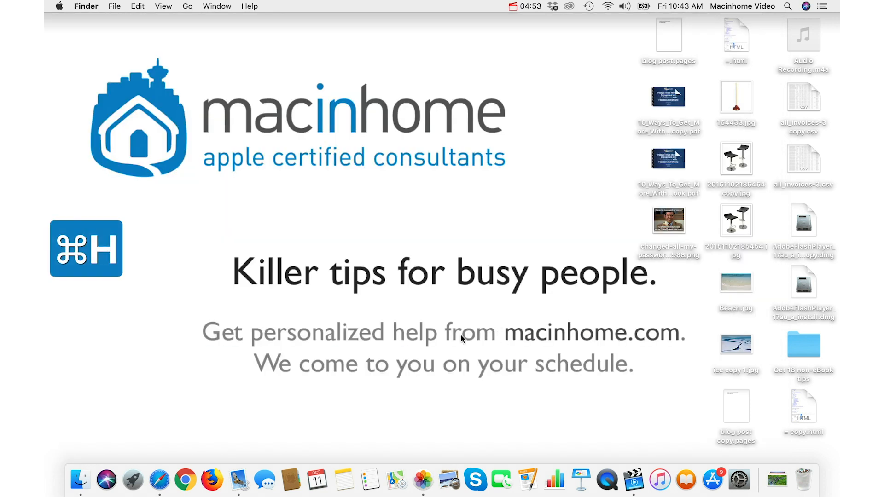
key("cmd+shift+o")
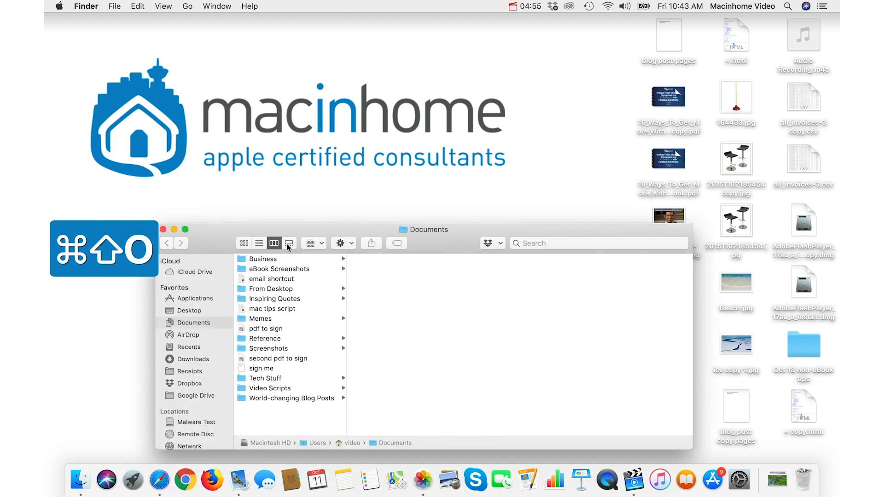
left_click(259, 243)
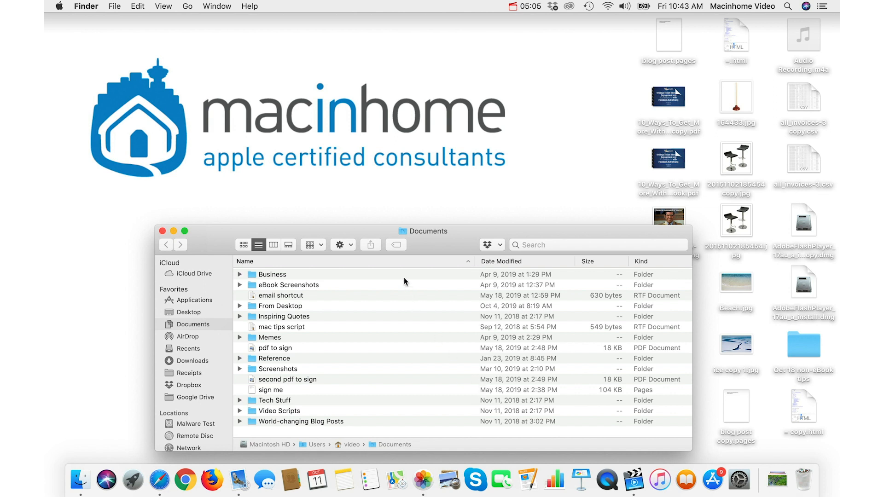
mouse_move(402, 274)
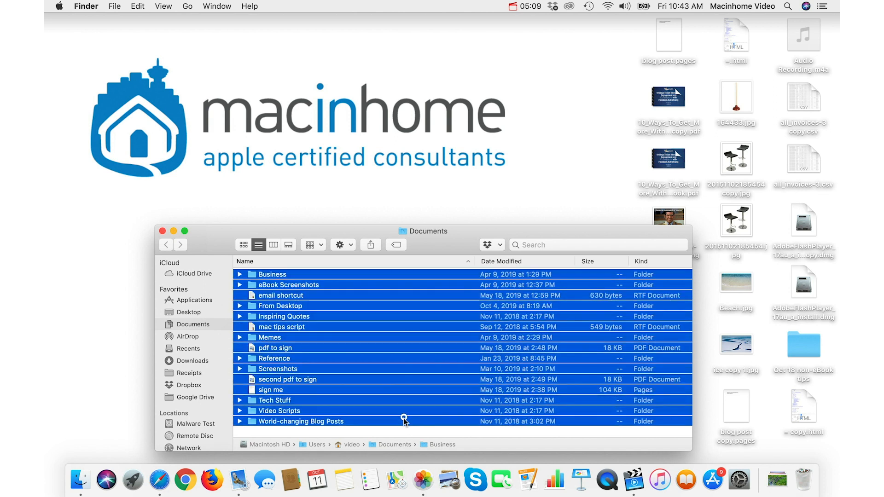
- Select the ten Documents folders together, leaving the loose files unchosen
left_click(270, 337)
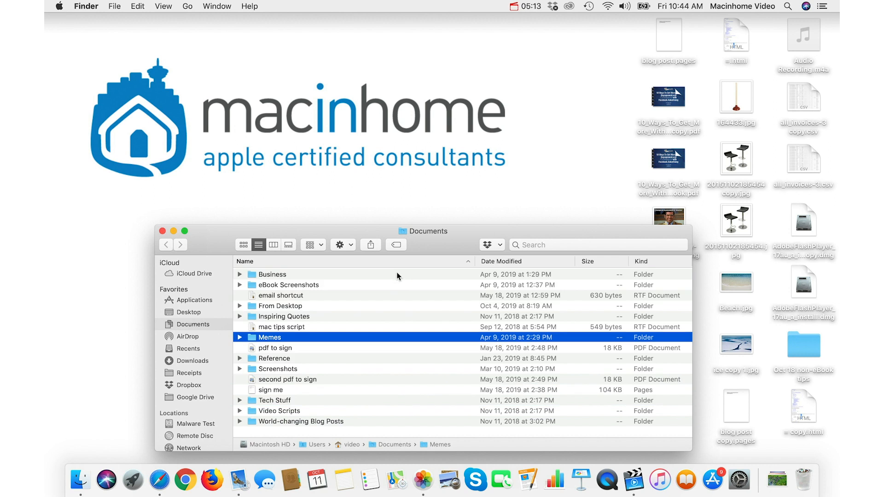
key("cmd+a")
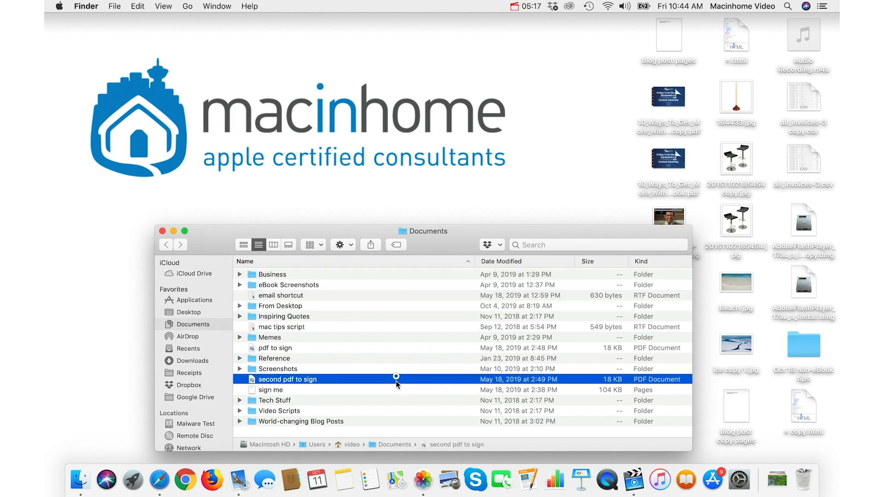
left_click(278, 410)
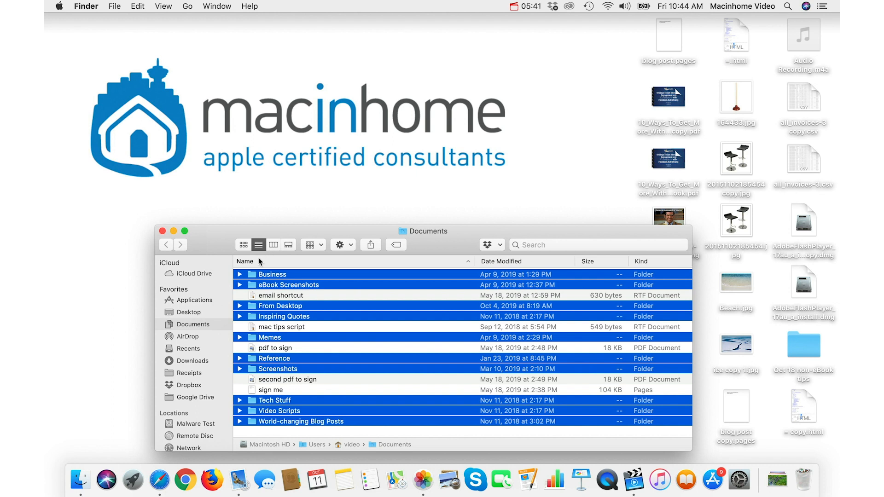
mouse_move(328, 306)
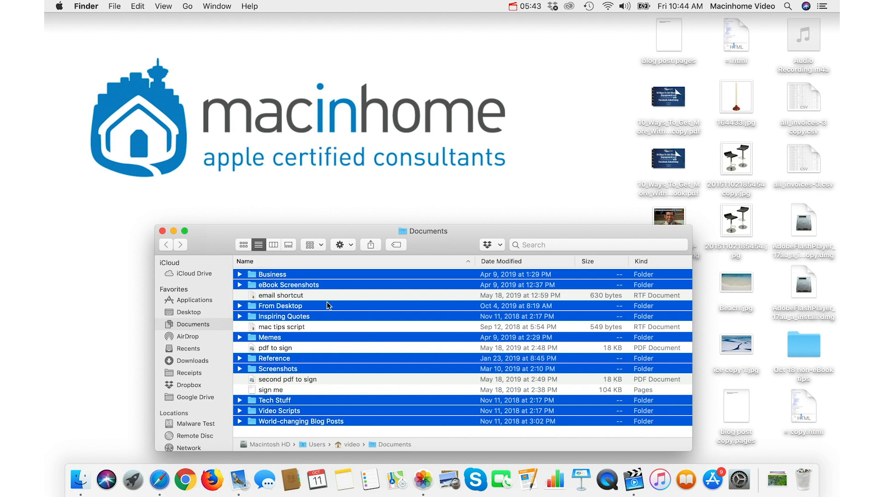
mouse_move(280, 277)
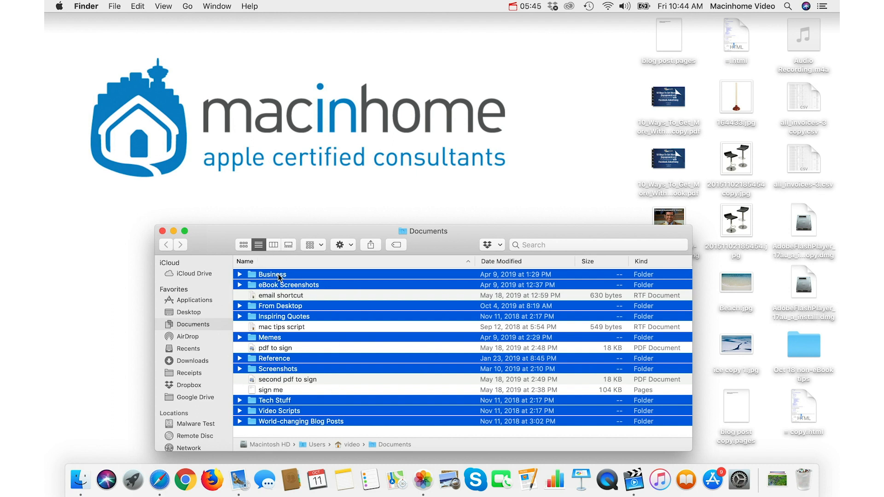
- Group the ten selected folders into a new folder named Organized and clear the selection
left_click(115, 6)
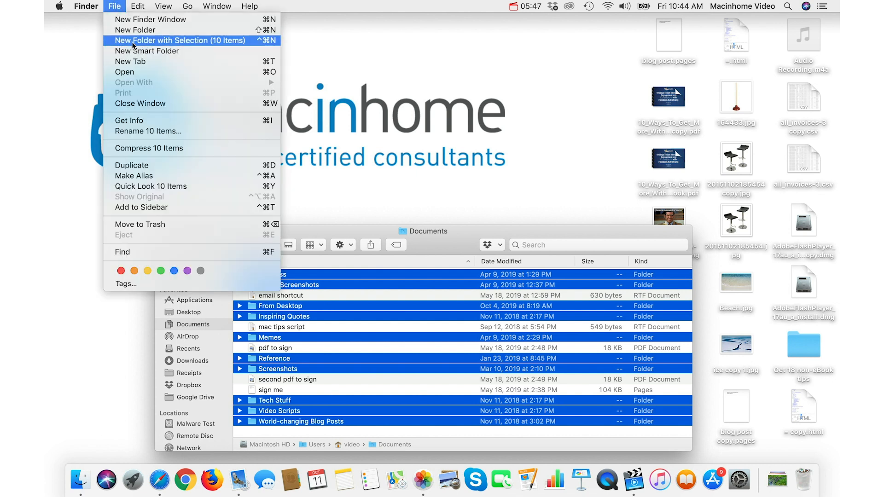
mouse_move(236, 42)
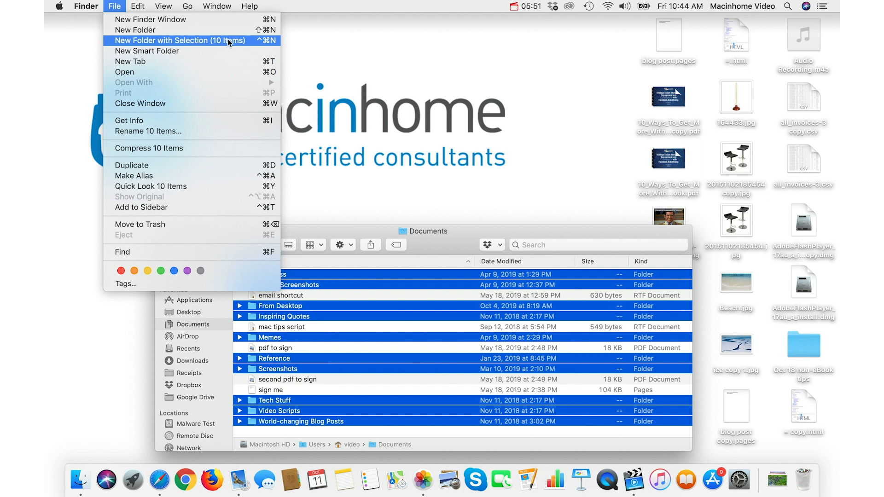
left_click(180, 41)
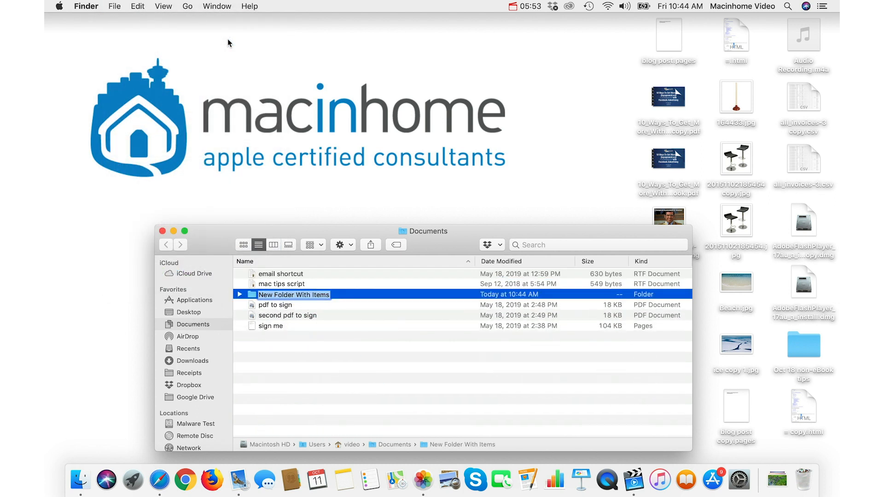
type("Orag")
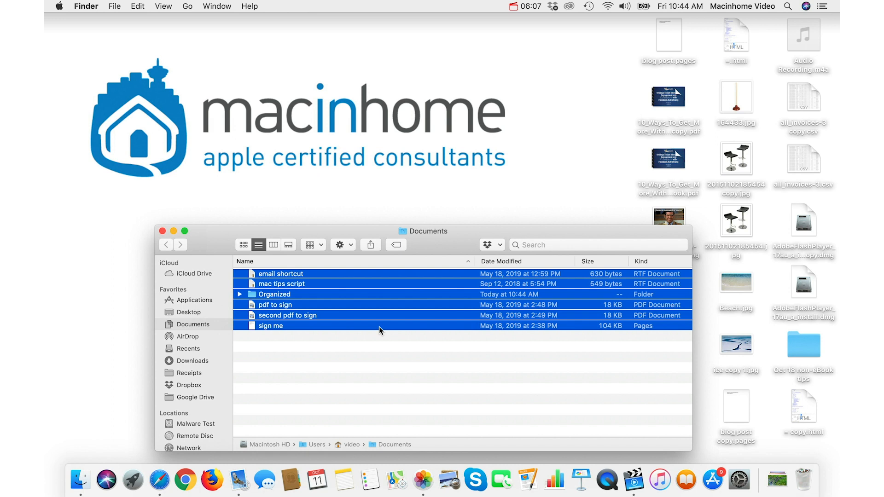
left_click(386, 369)
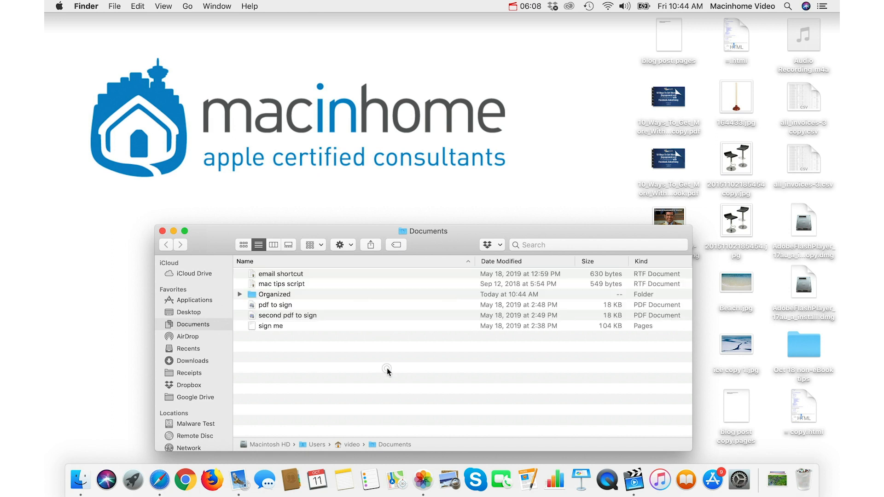